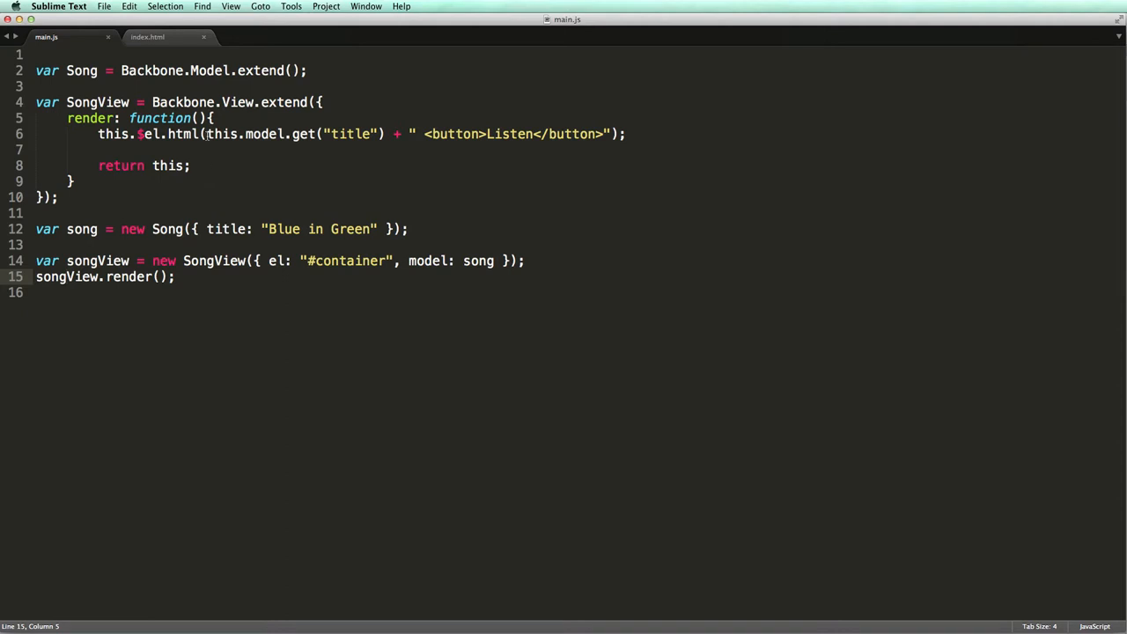
Start a <script id="songTemplate" type="text/html"> block above the main.js include in index.html
left_click_drag(205, 134, 381, 134)
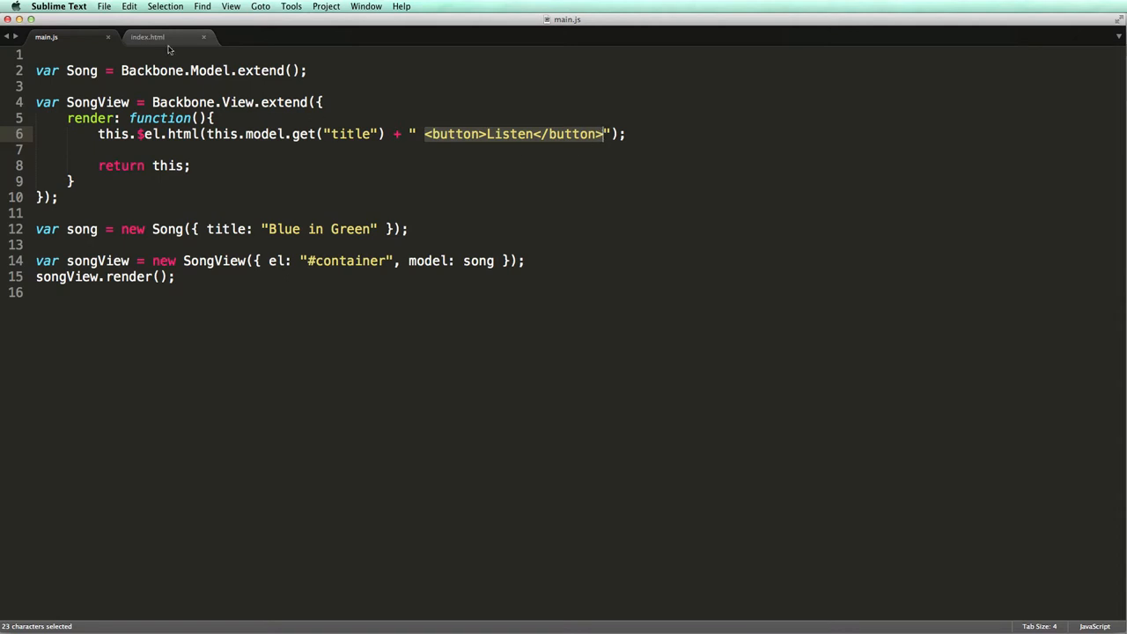
left_click(147, 37)
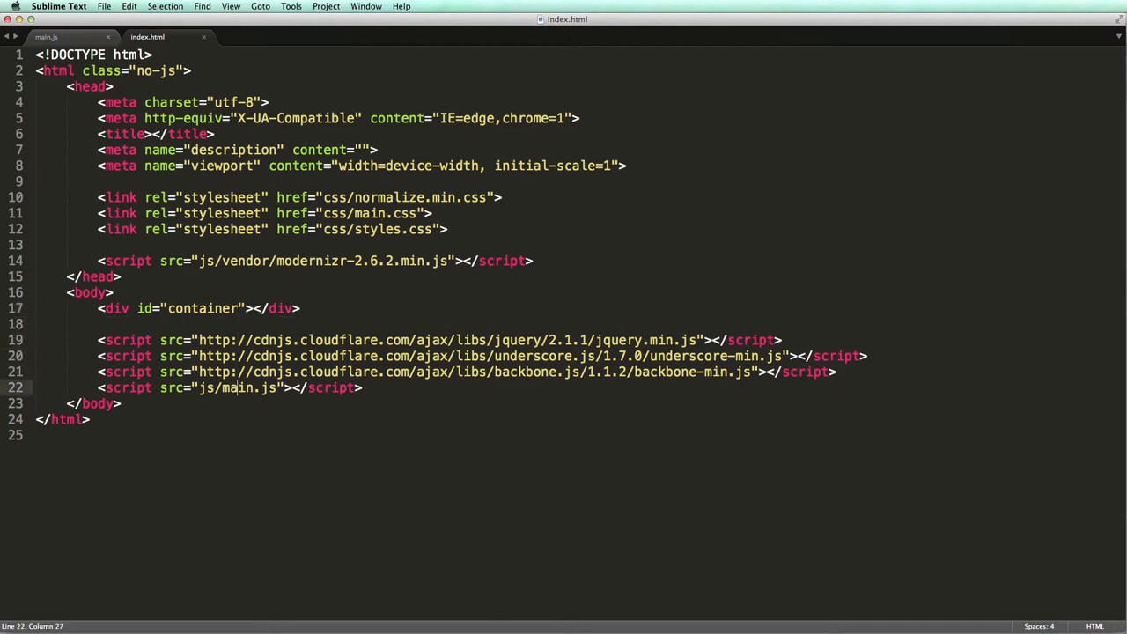
key("enter")
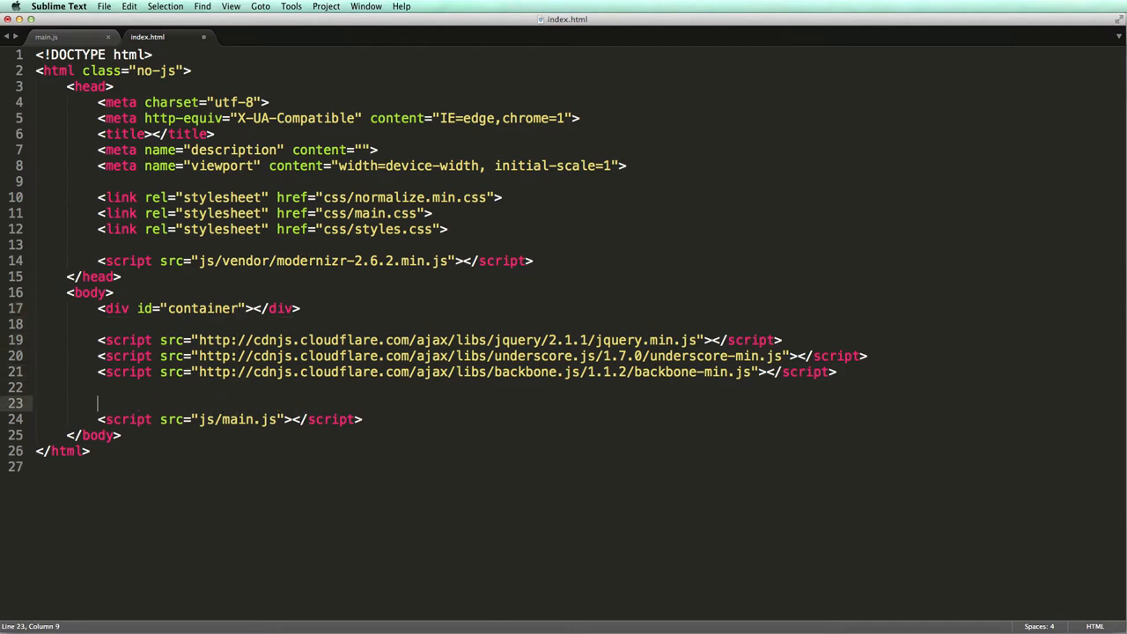
type("<script id")
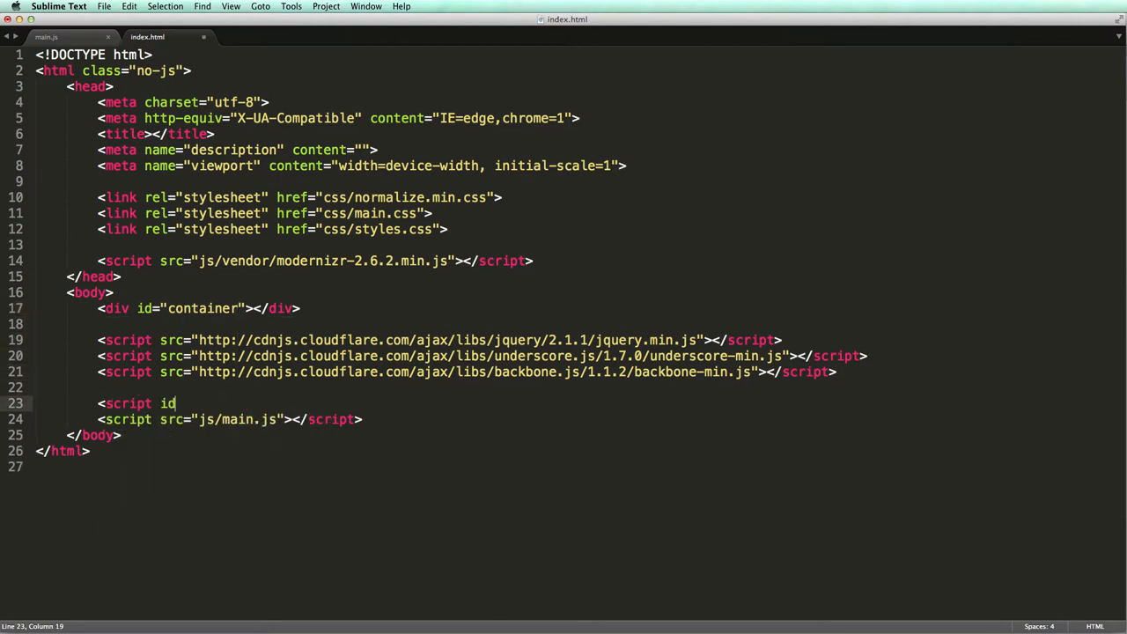
type("=\"songT\"")
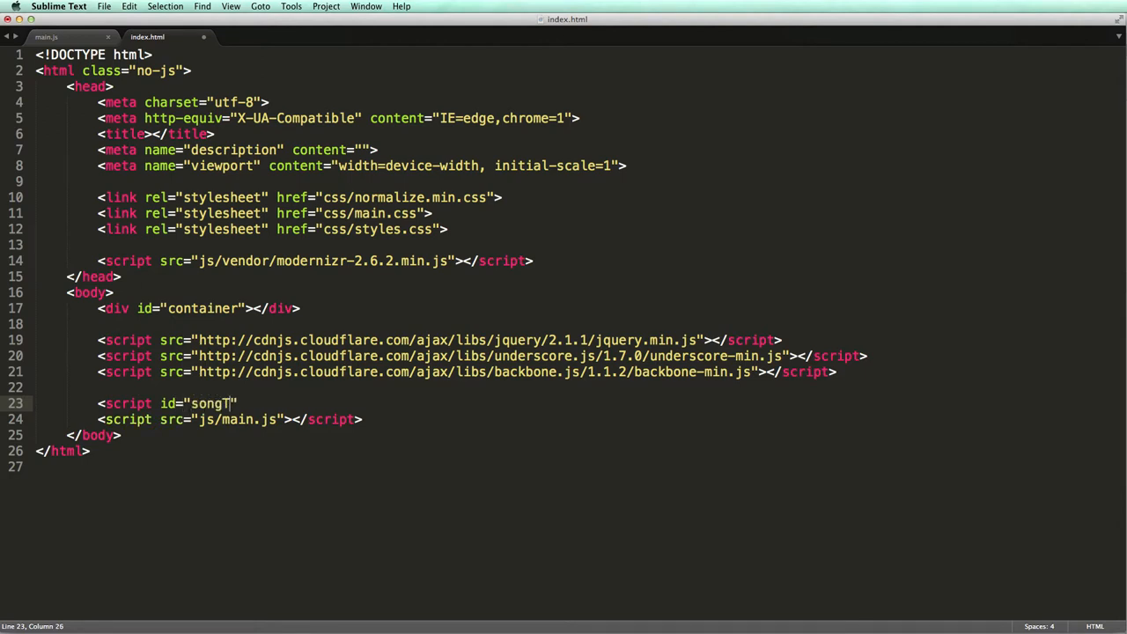
type("emplate\" type=\"text/html\">")
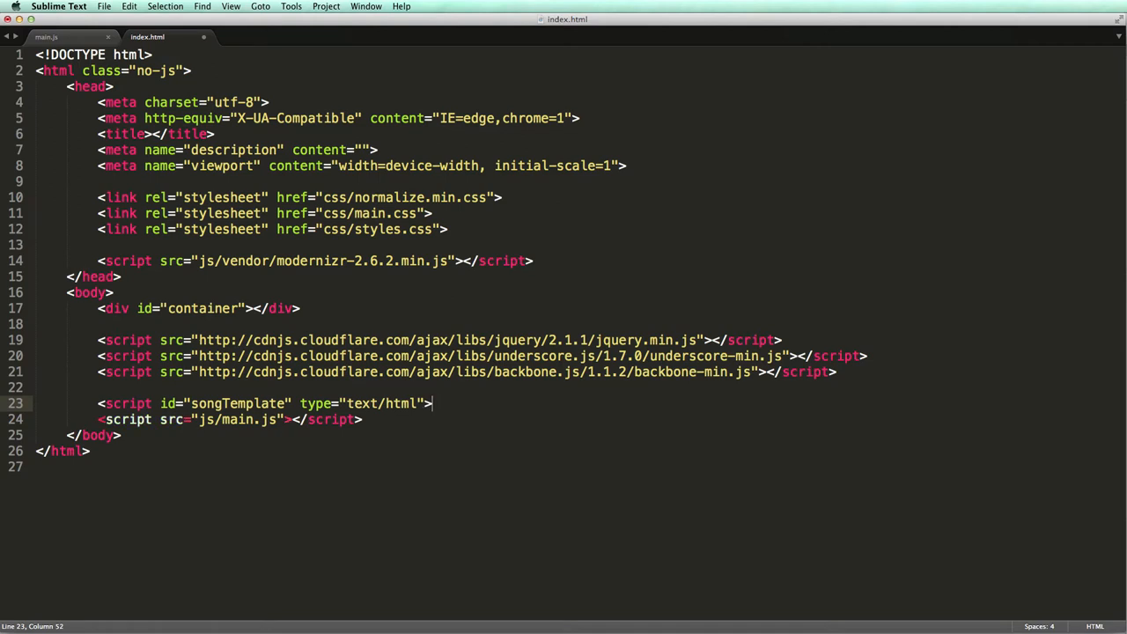
Fill the template with <%= title %> and a Listen button, and save index.html
key("enter")
type("</script>")
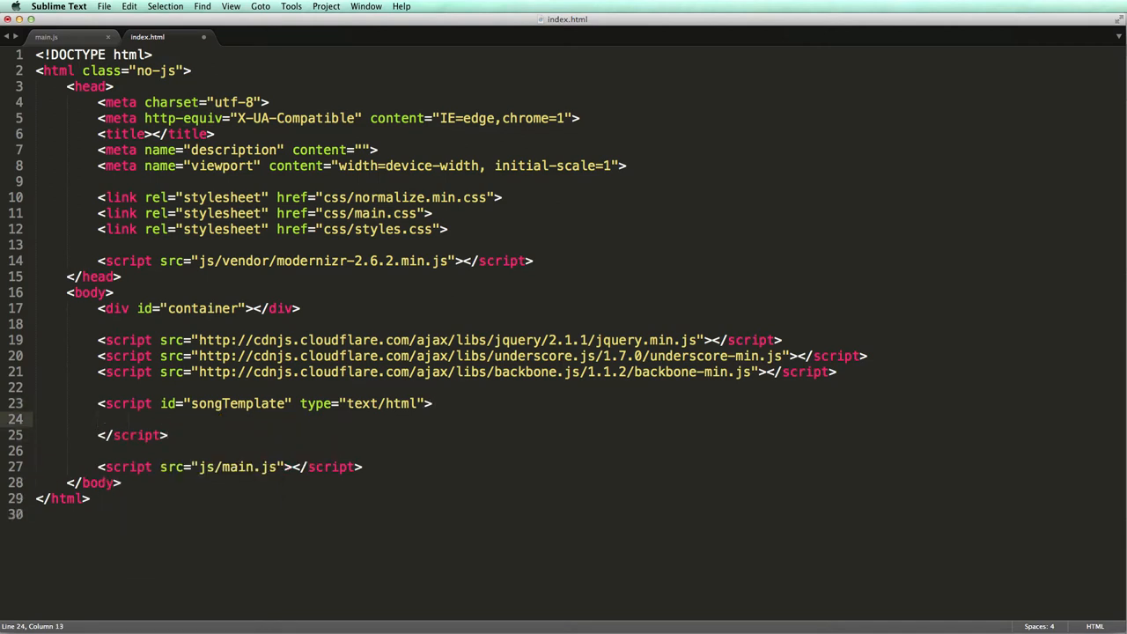
type("<%= title")
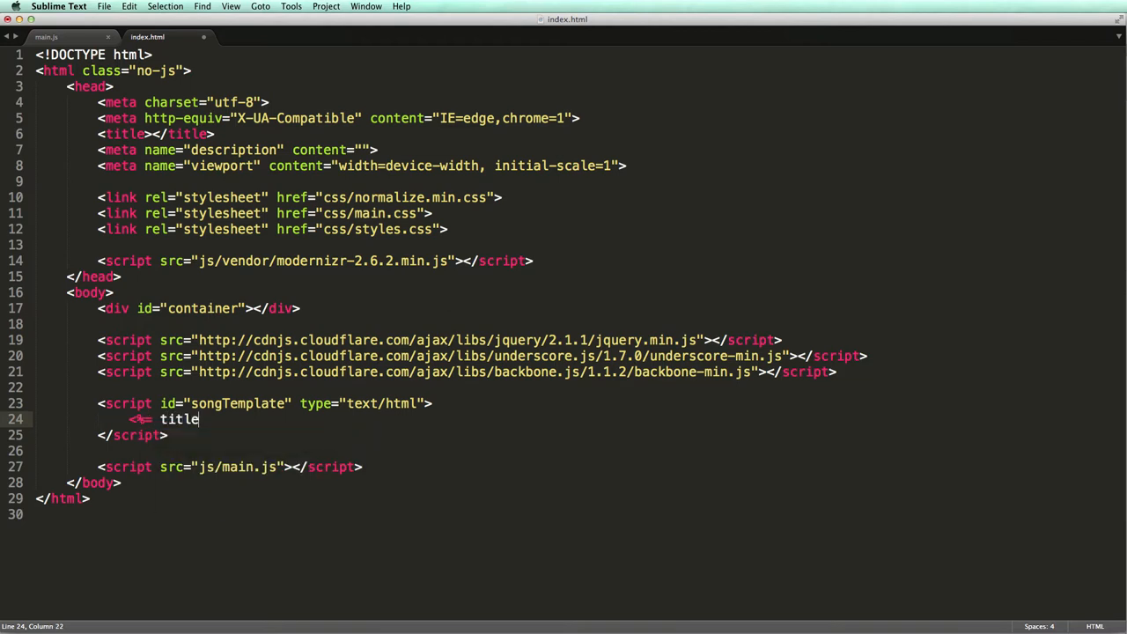
type("%>")
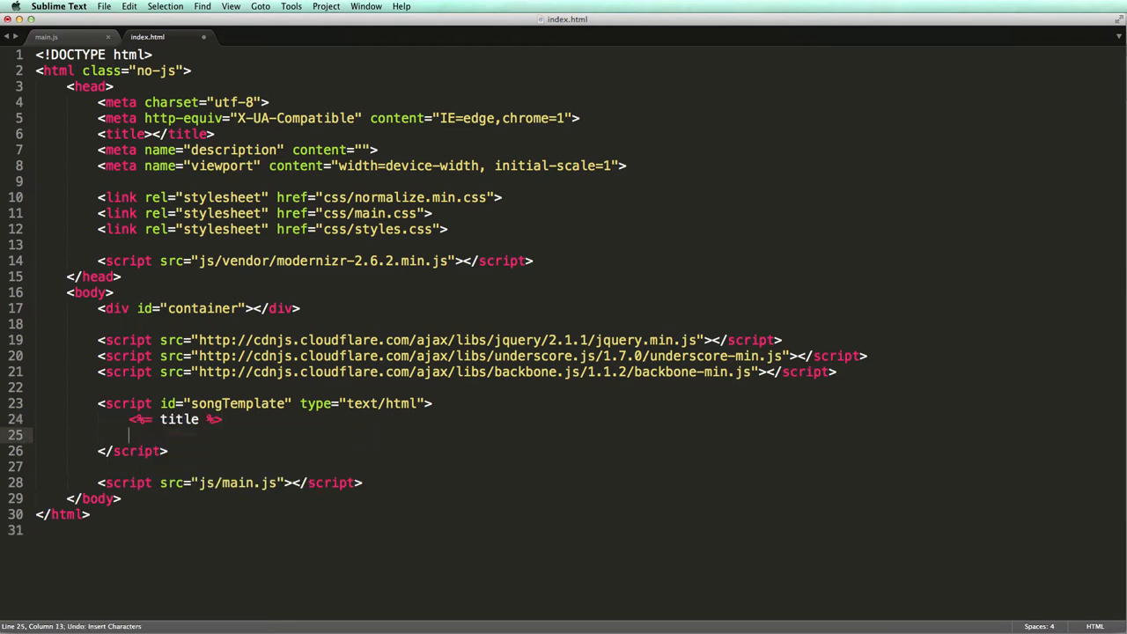
type("<button>")
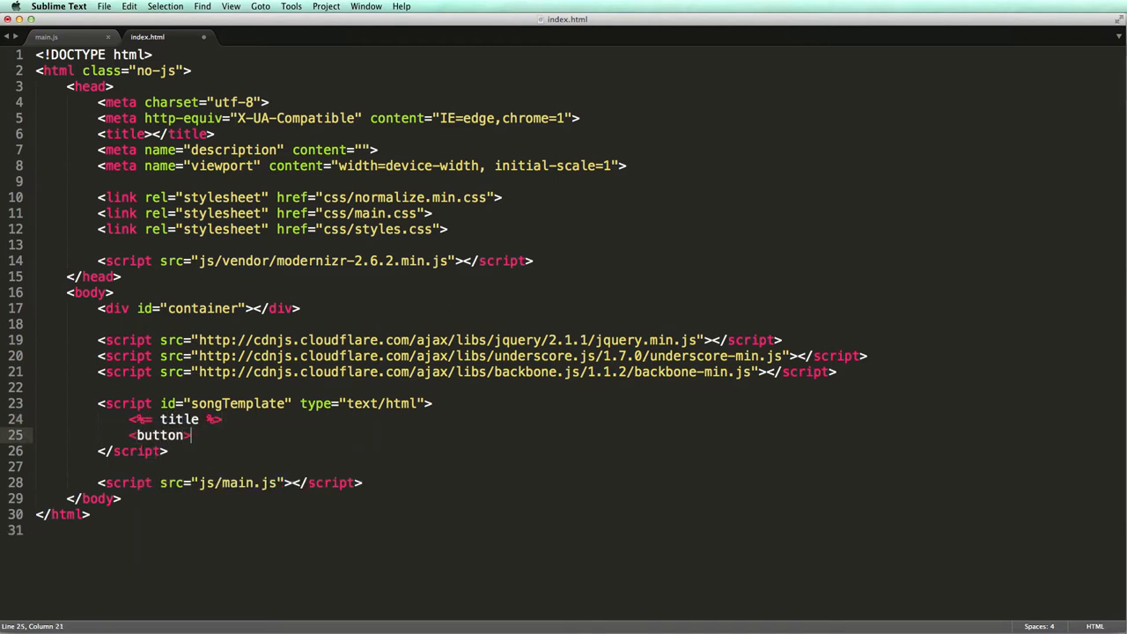
type("Listen</button>")
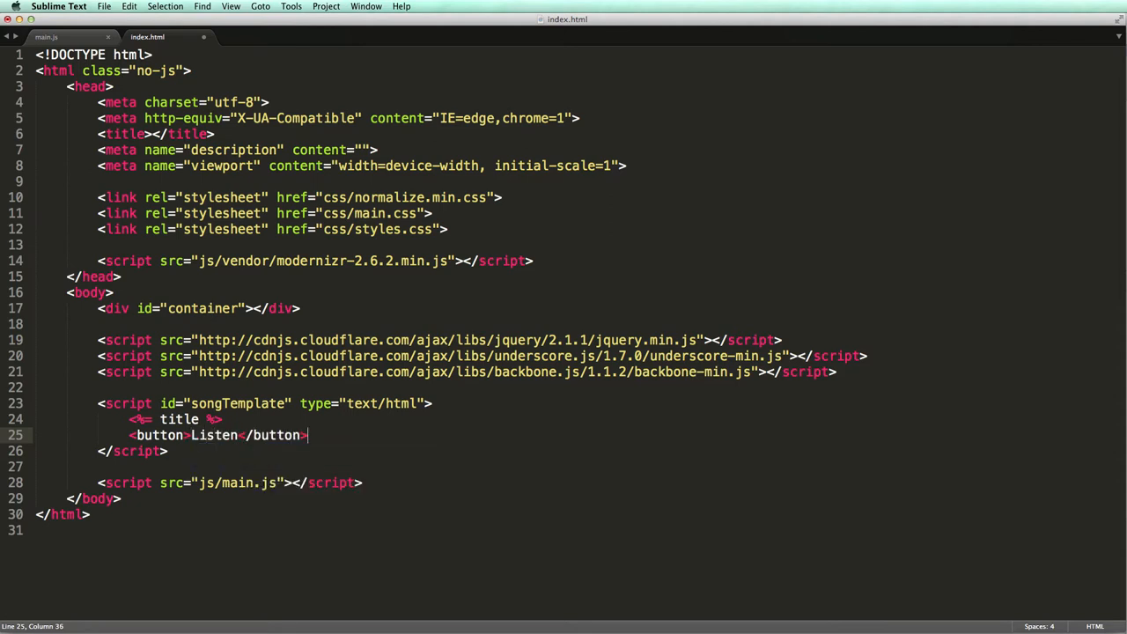
key("cmd+s")
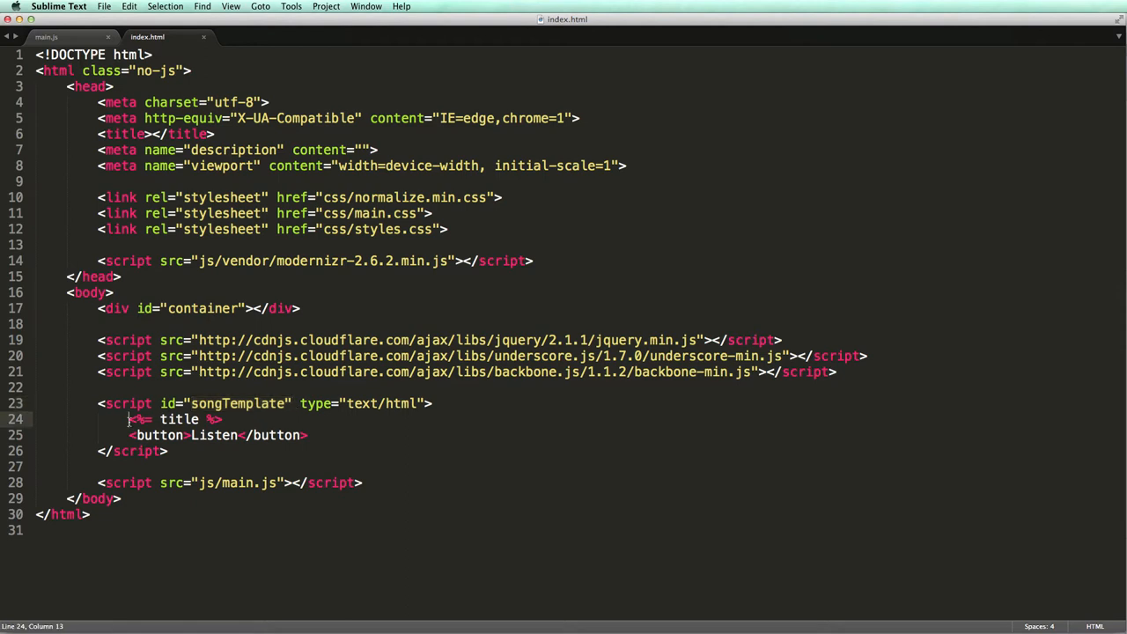
left_click_drag(131, 419, 223, 420)
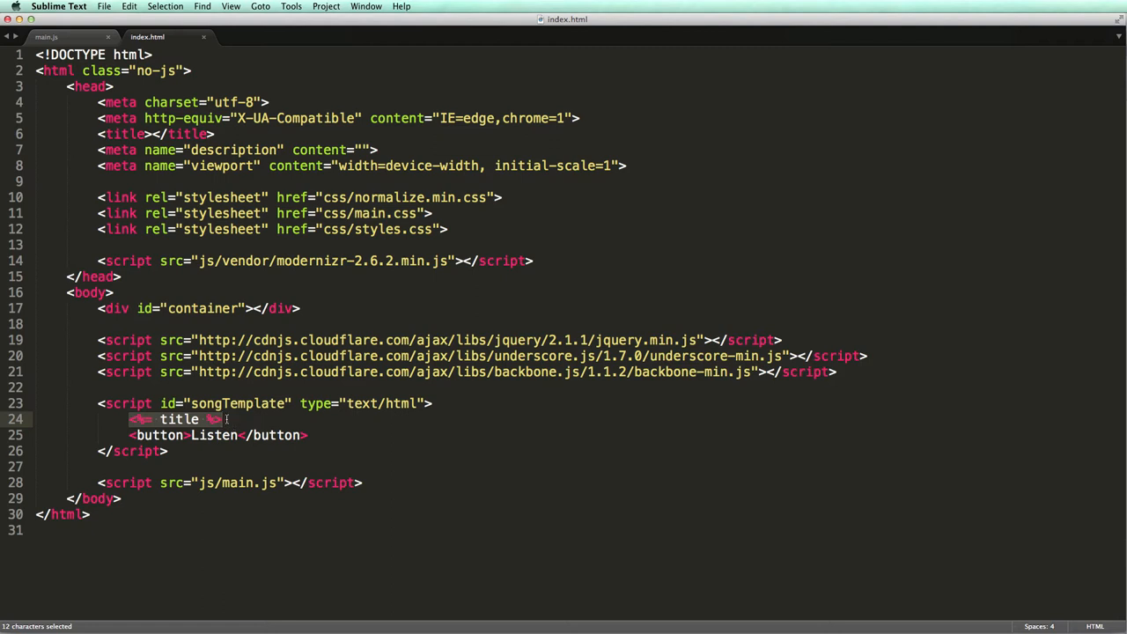
In main.js, replace the hard-coded render line with a _.template call on songTemplate's HTML
left_click(46, 36)
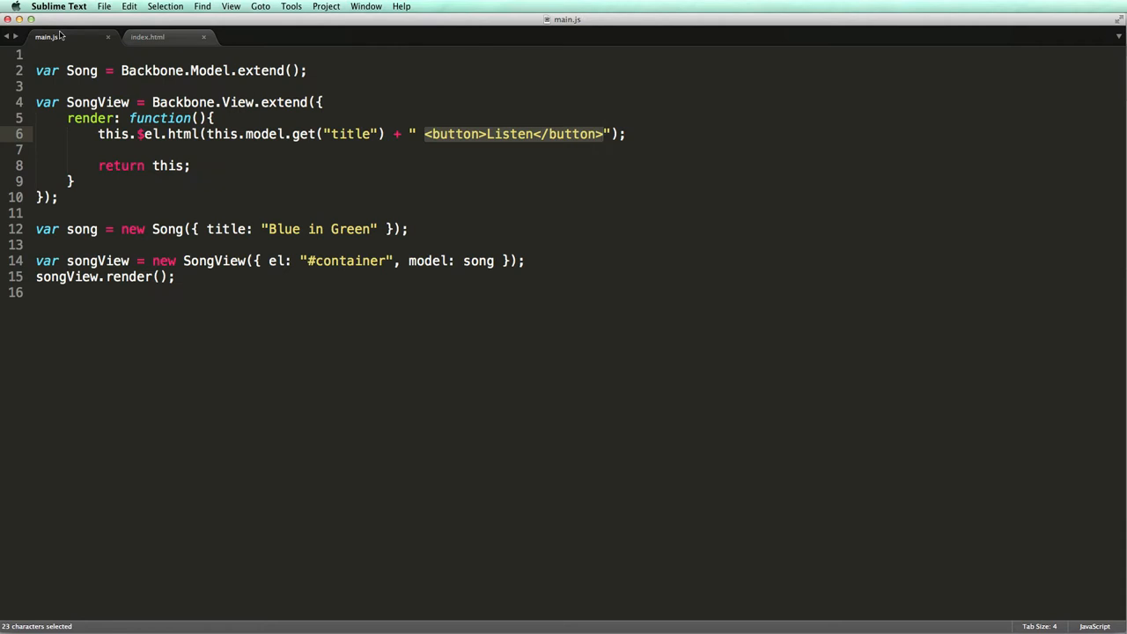
key("Cmd+x")
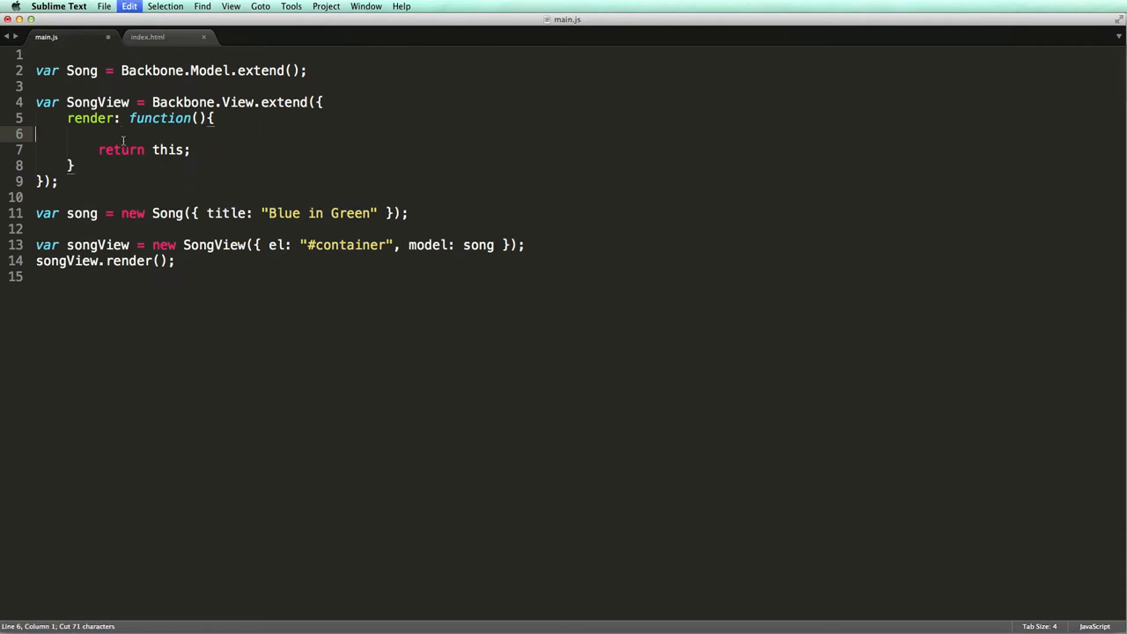
type("var template =")
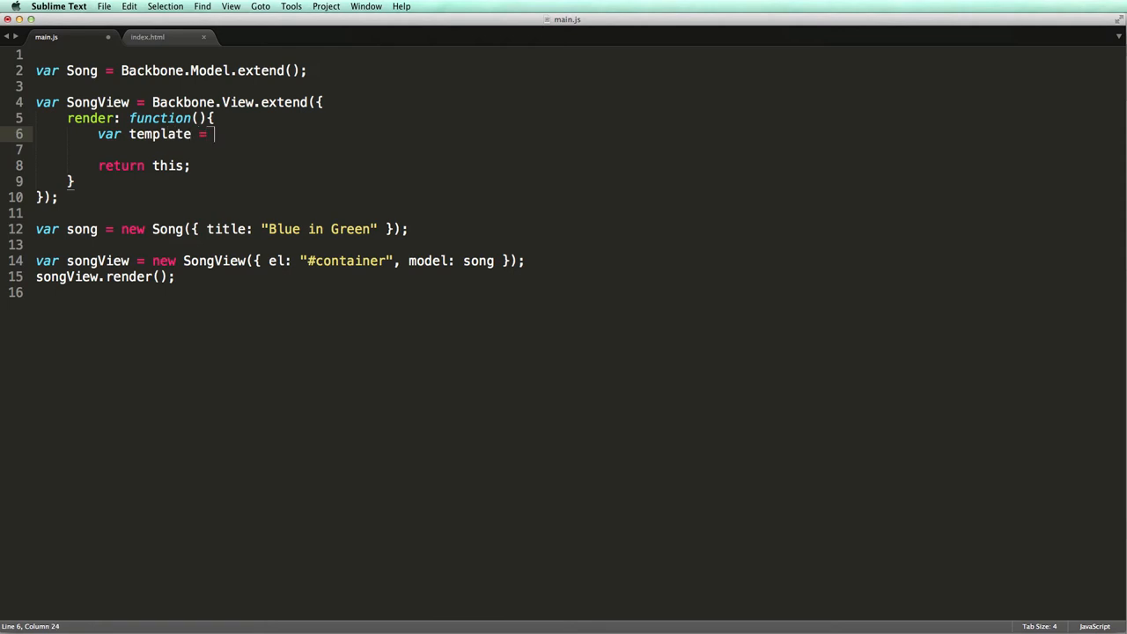
type("_.template($(\"#")
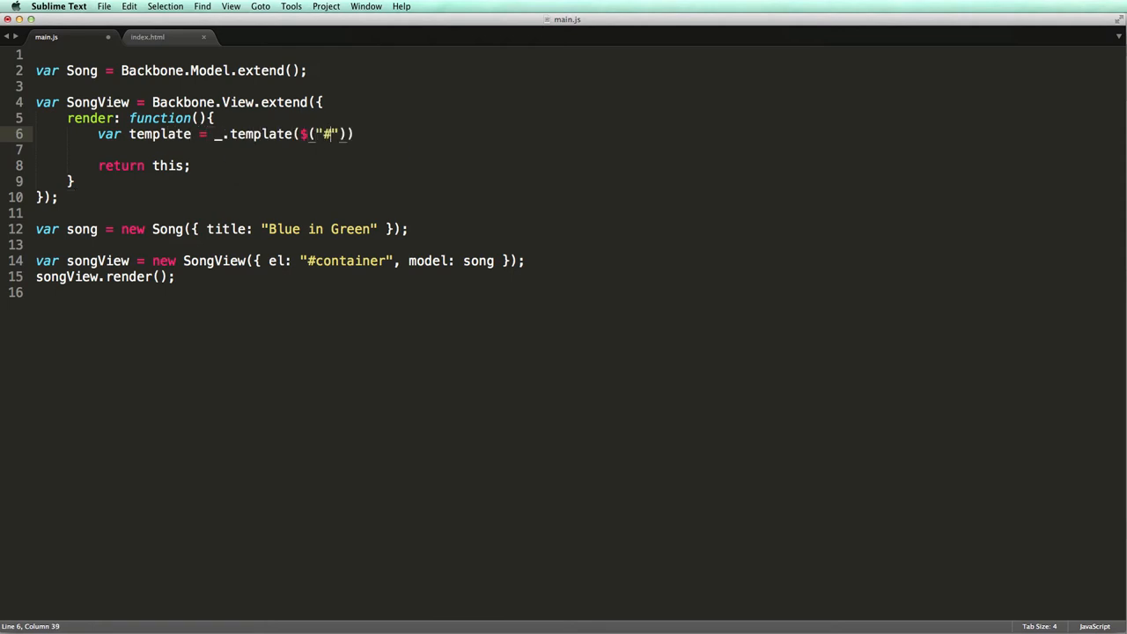
type("songTemplate")
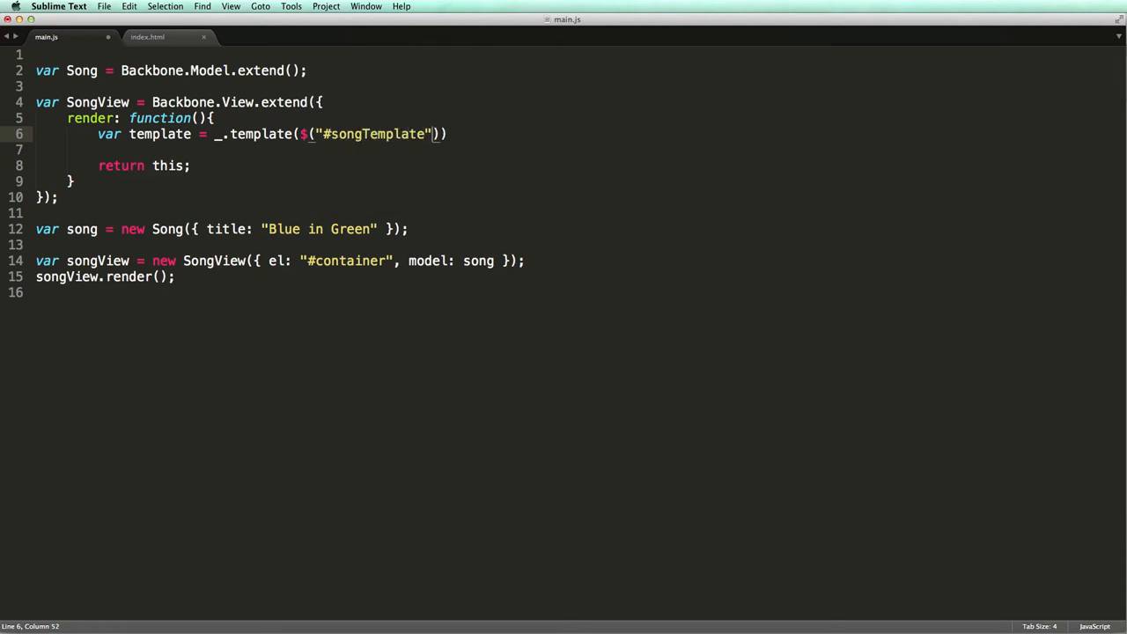
type(".html()")
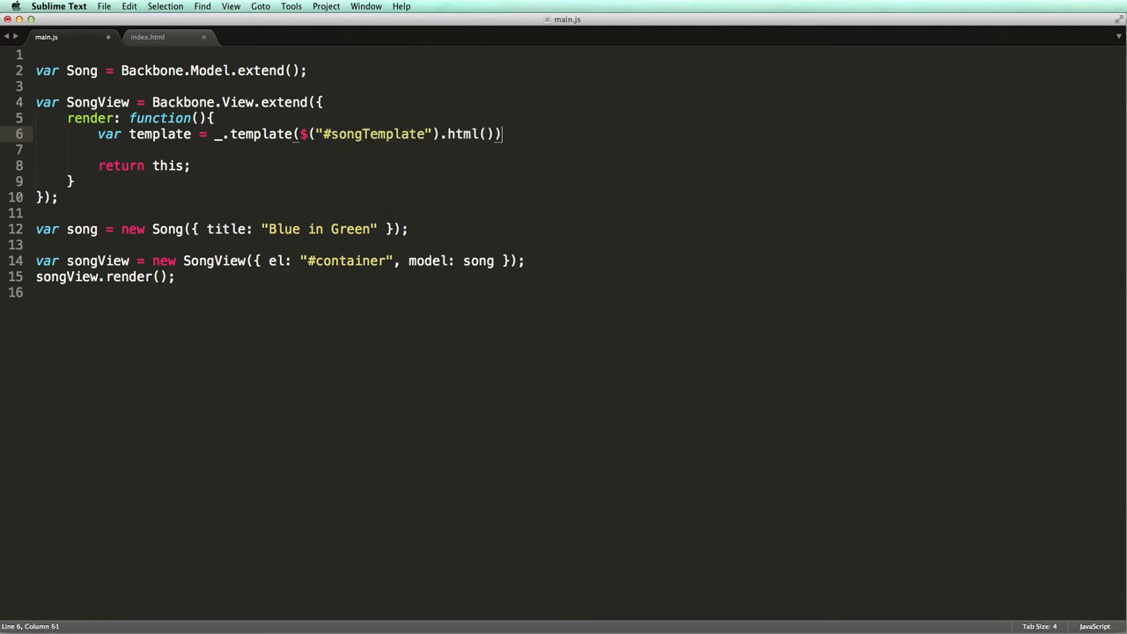
key("enter")
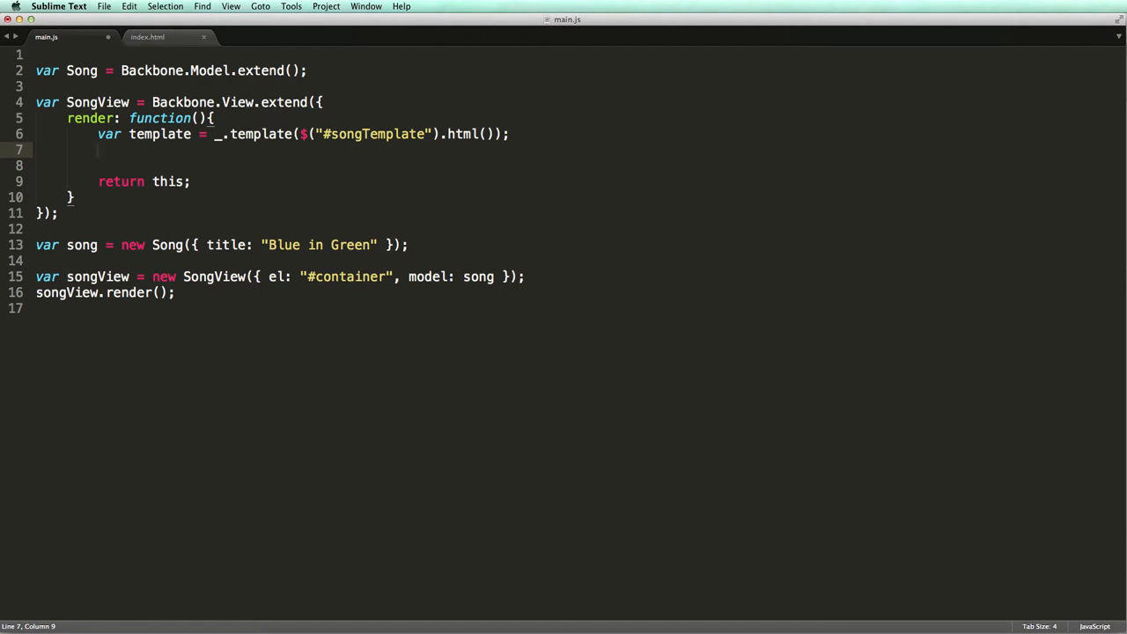
Render the template with this.model.toJSON() and write the result via this.$el.html(html)
type("var html")
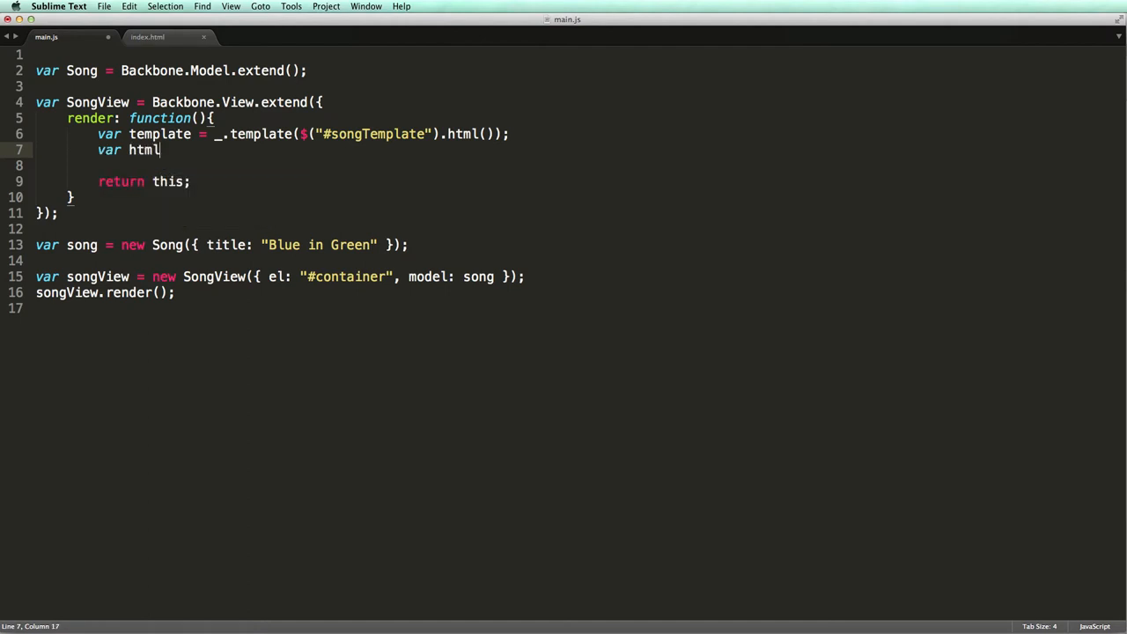
type("= template(t")
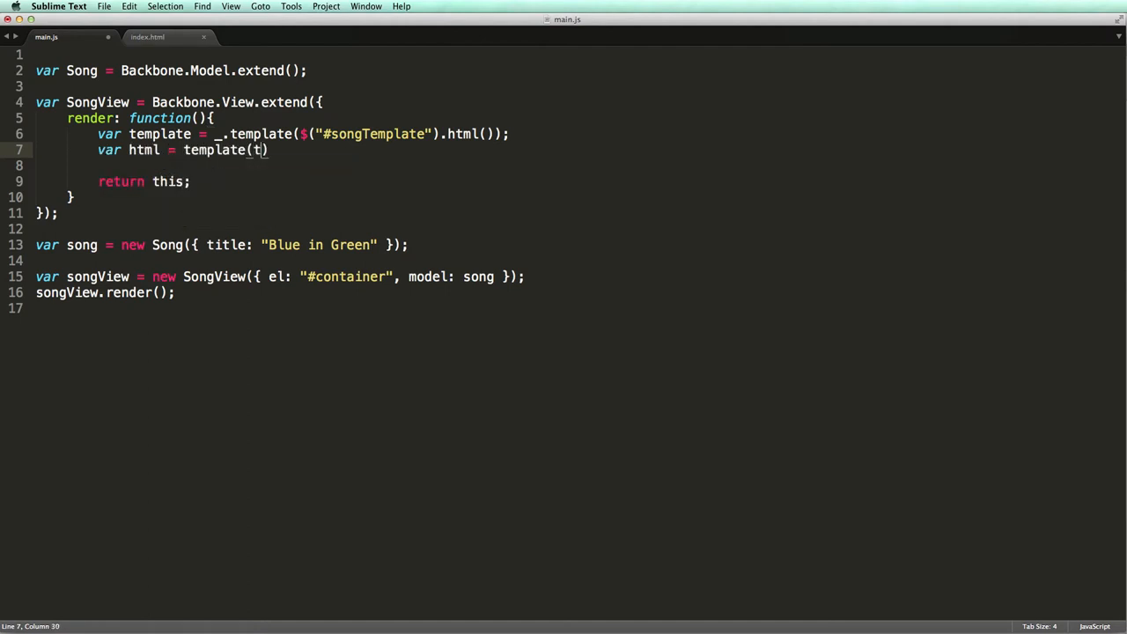
type("his.model.t")
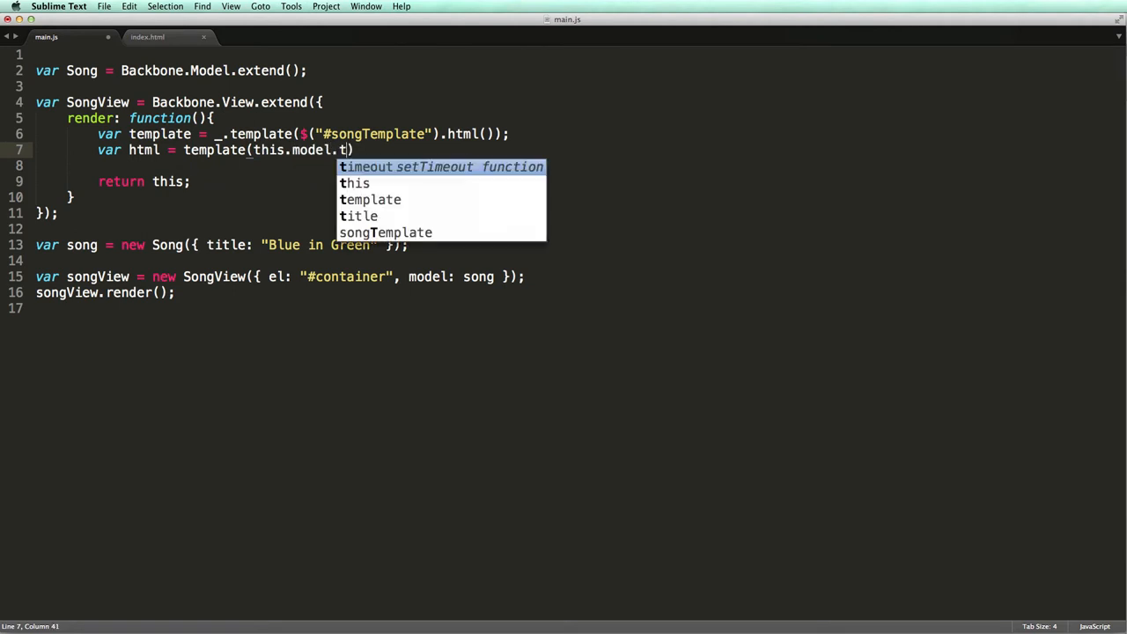
type("oJSON());")
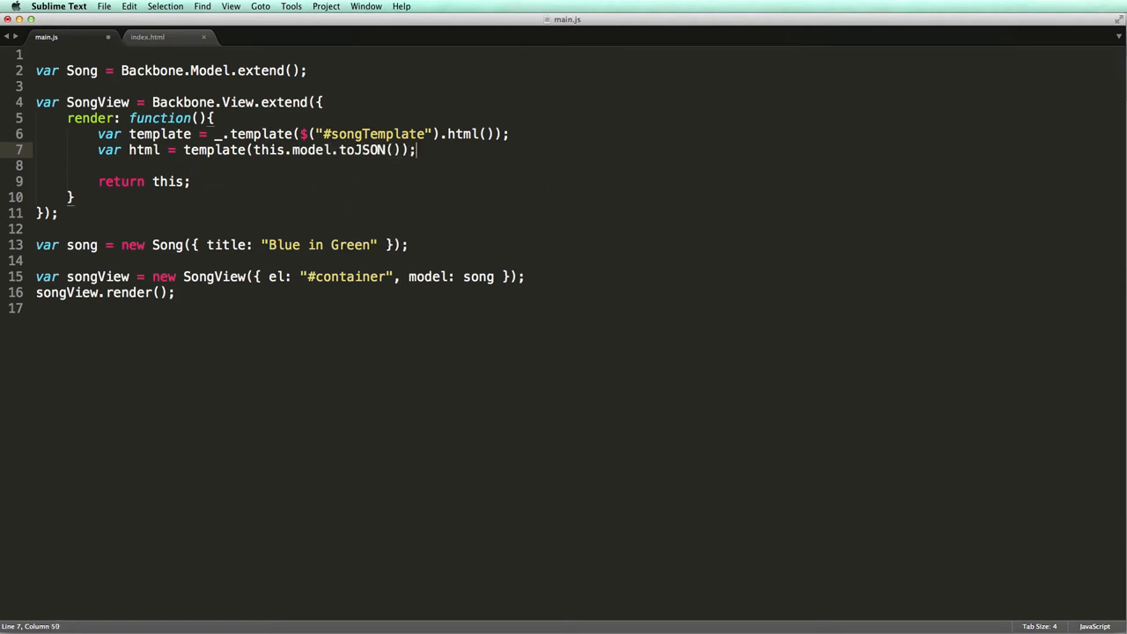
type("this.")
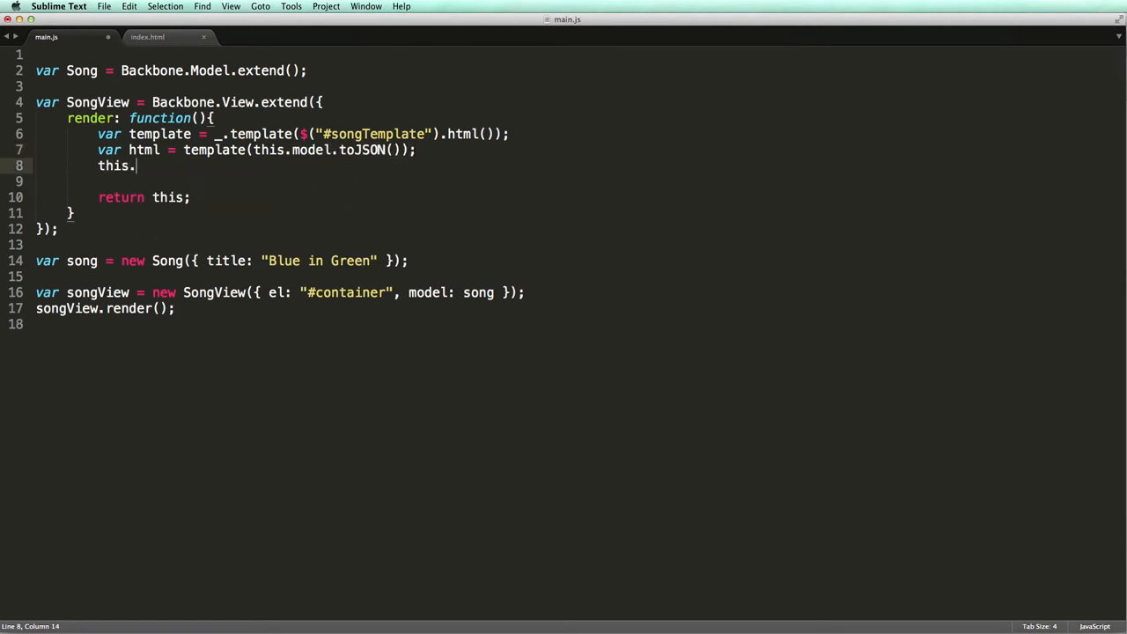
type("$el.html()")
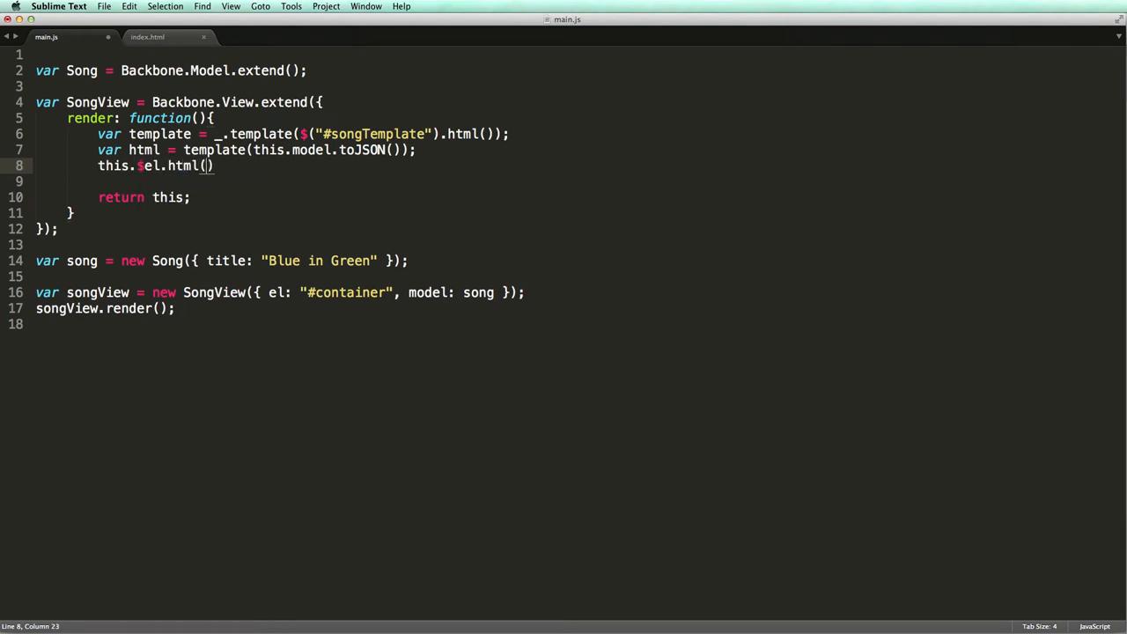
type("html")
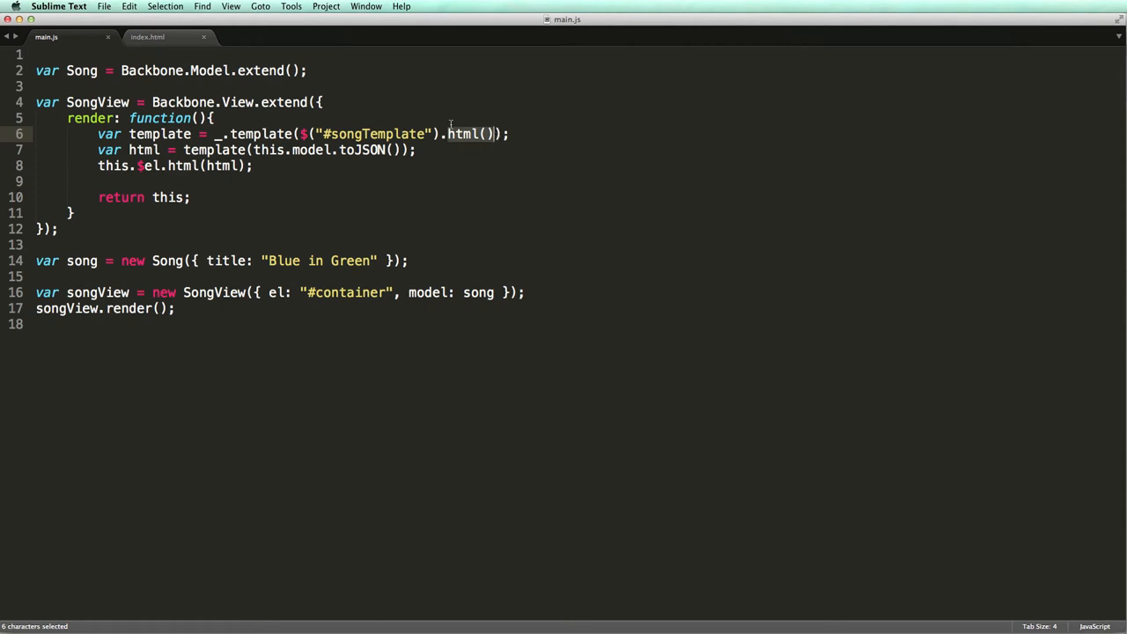
Review the render function in main.js, selecting the html() call and the following line
double_click(256, 133)
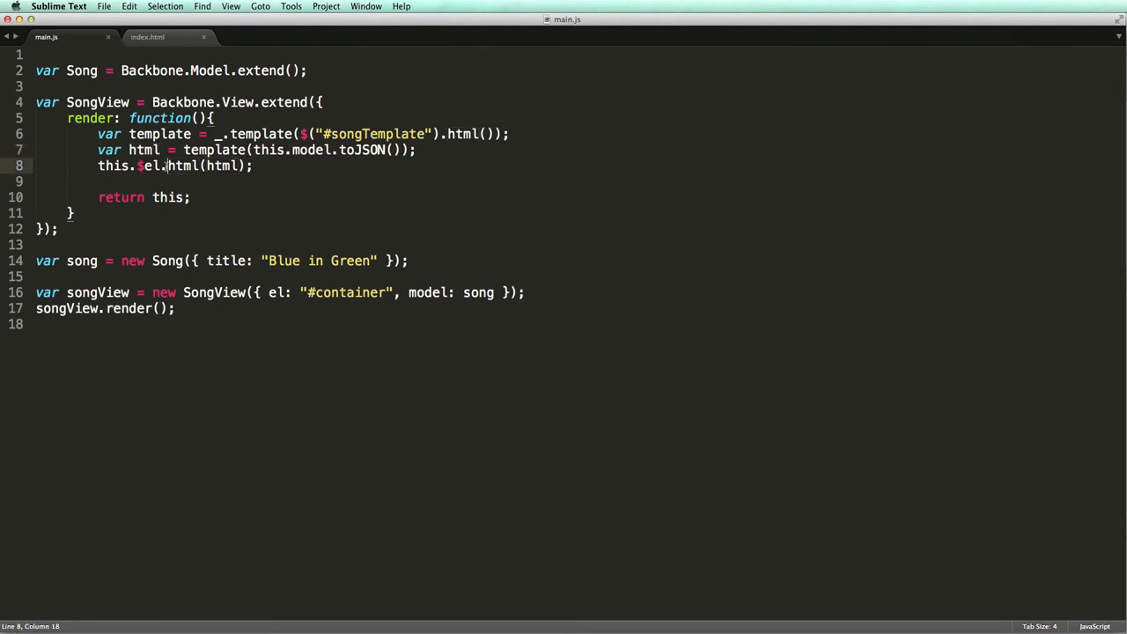
left_click_drag(167, 166, 253, 166)
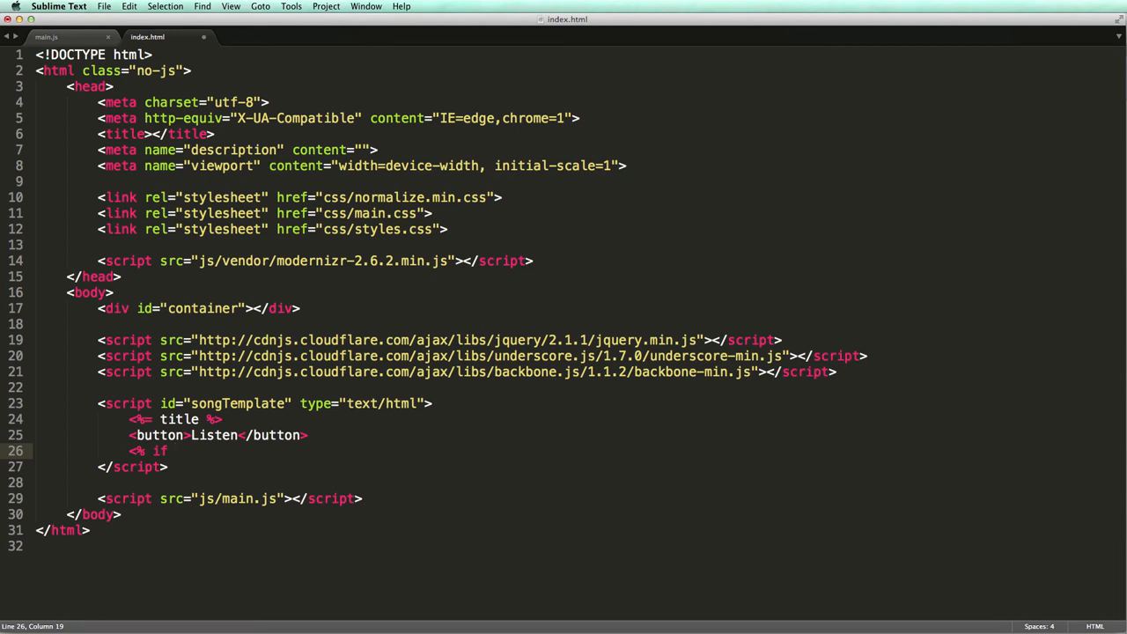
Wrap a class="popular" Popular span in <% if (plays > 1000) { %> and save
type("(plays > 1)")
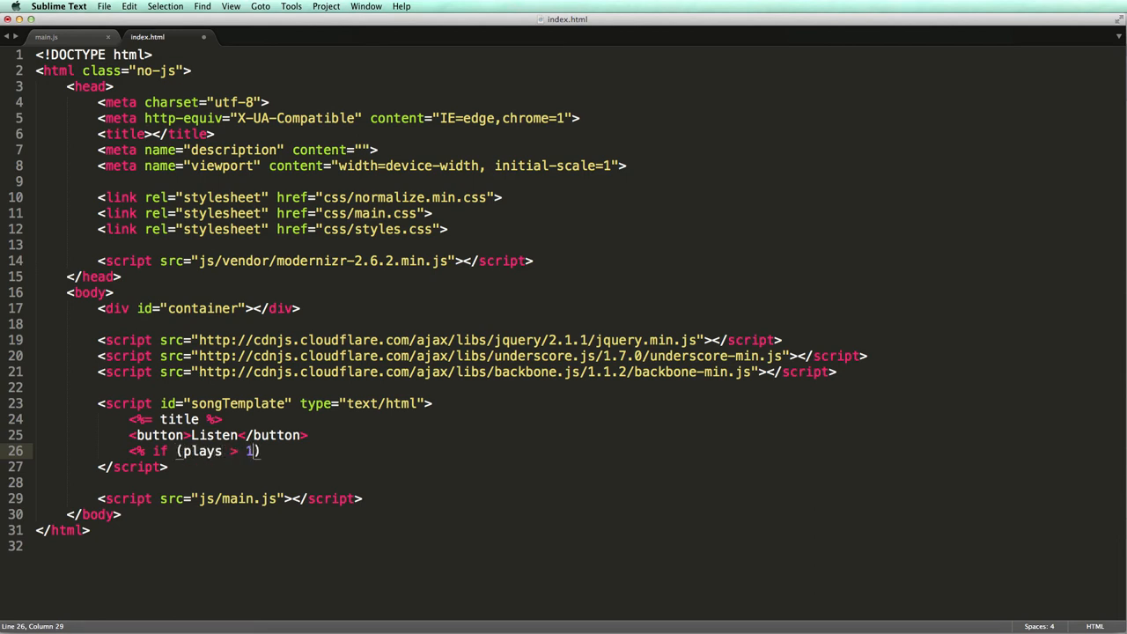
type("000")
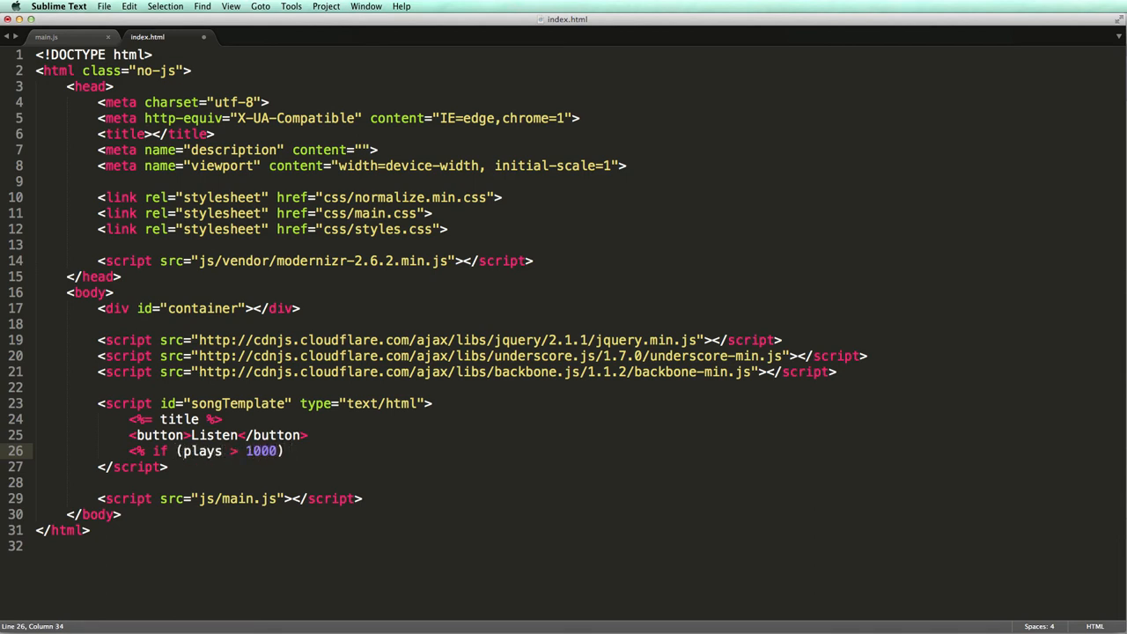
type("{ %>}")
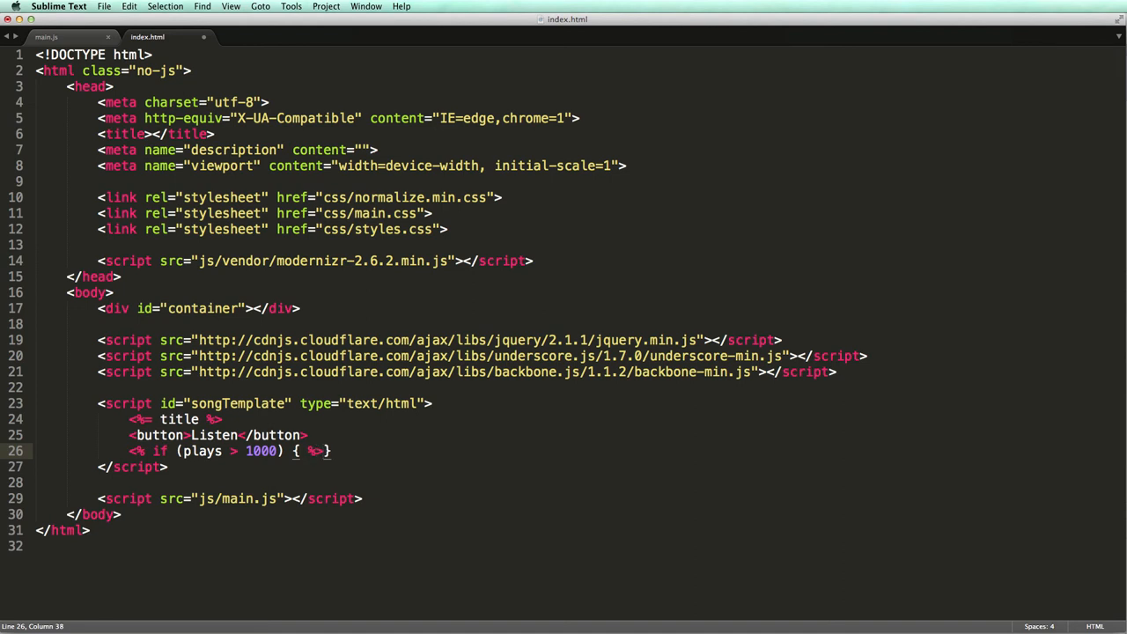
key("enter")
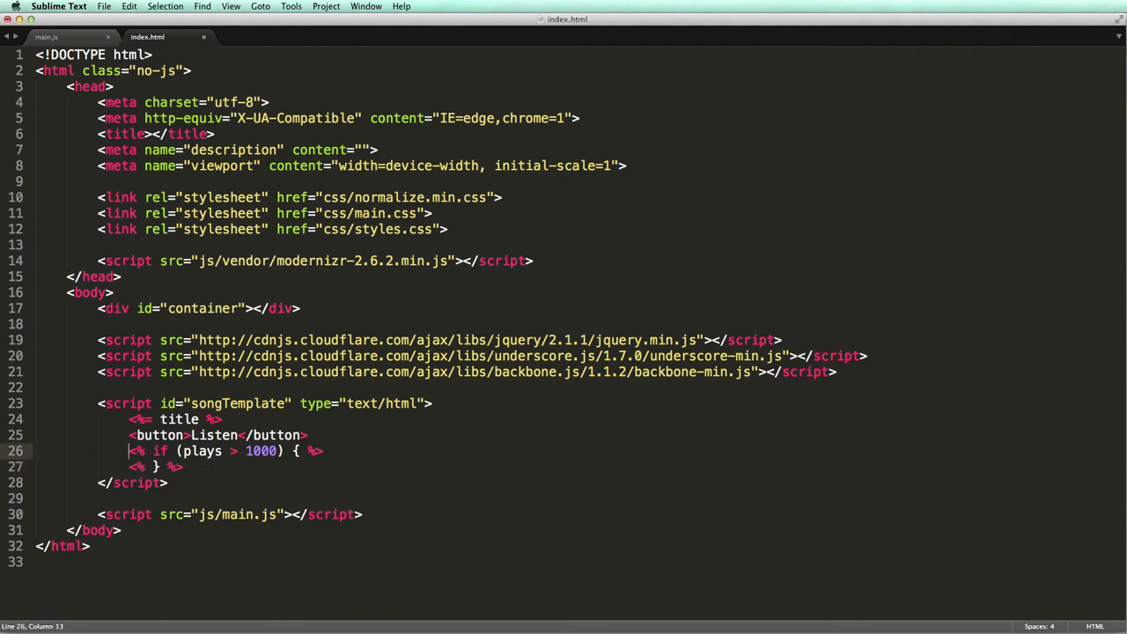
key("enter")
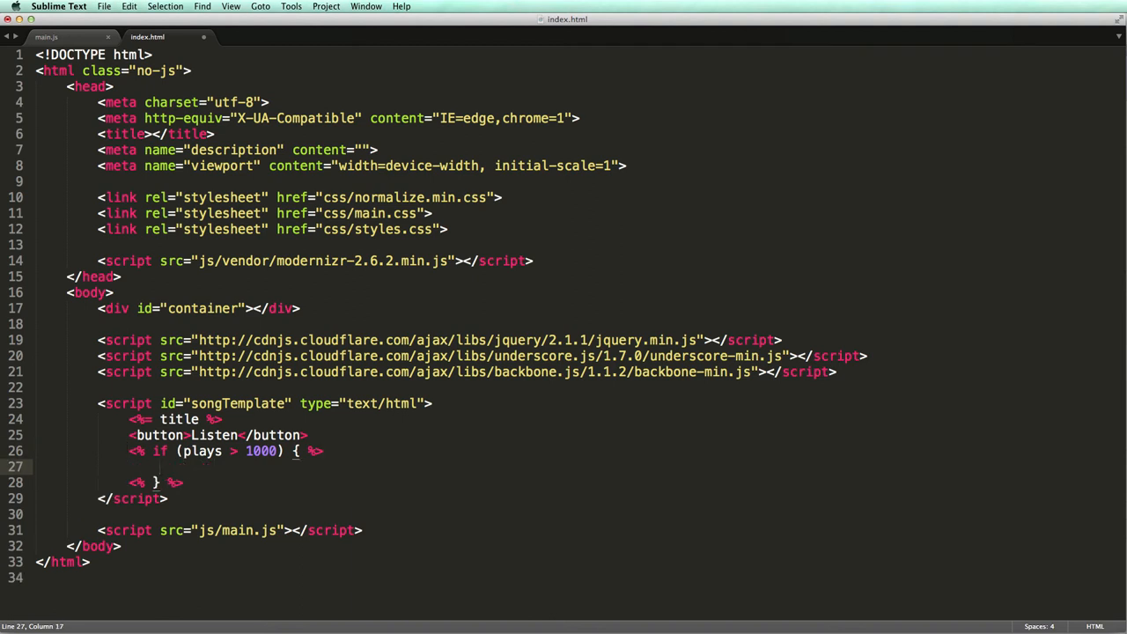
type("<span class")
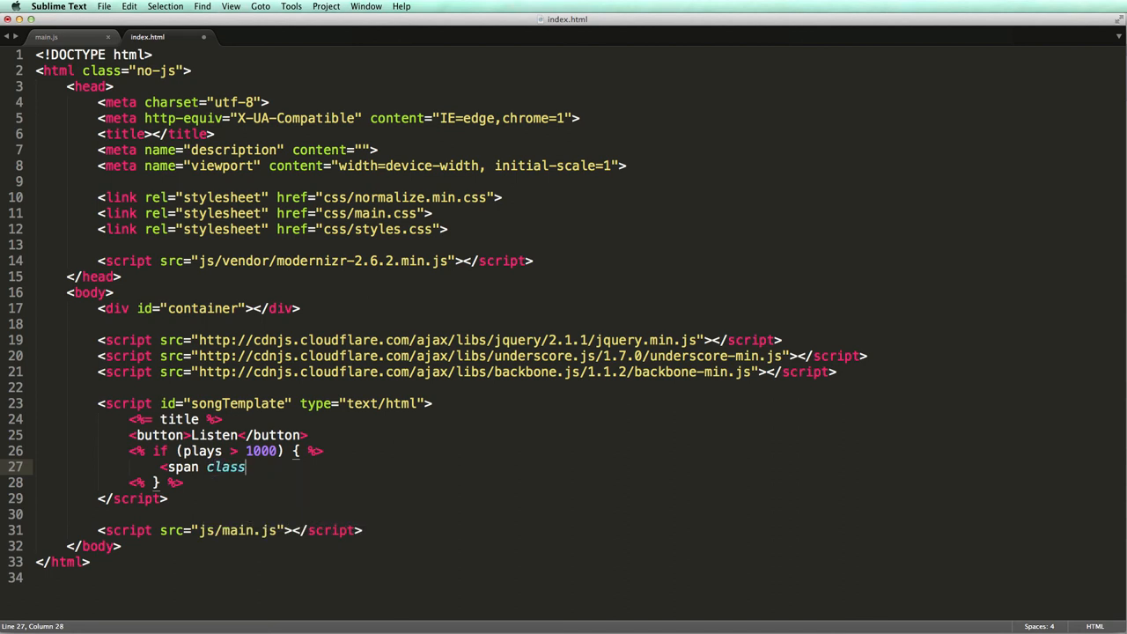
type("=\"popular\"")
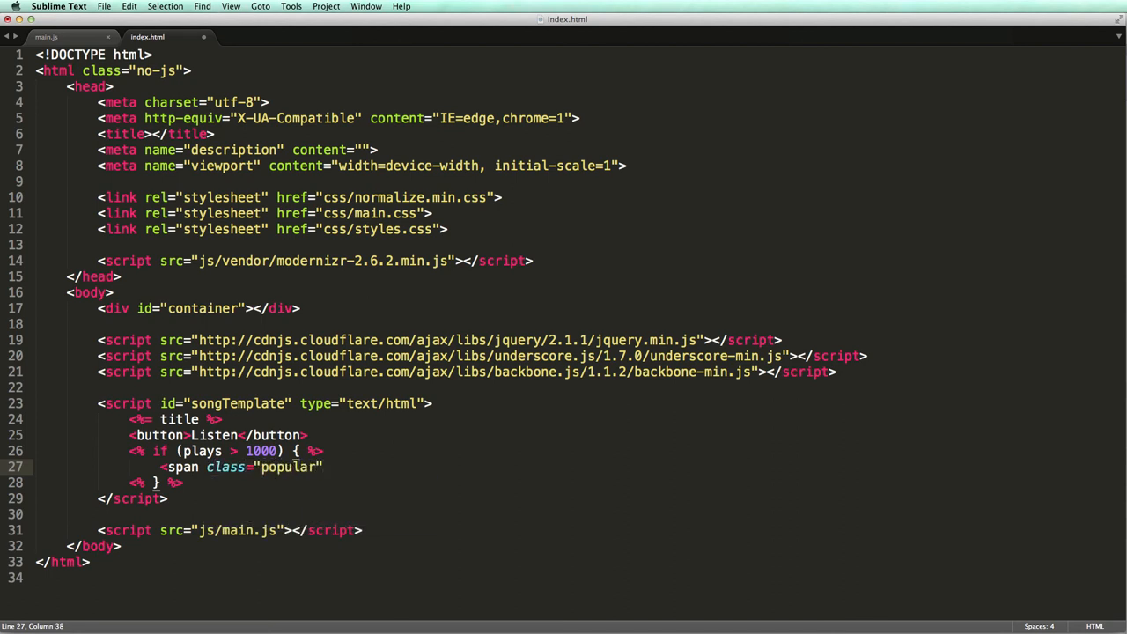
type("Popular</span>")
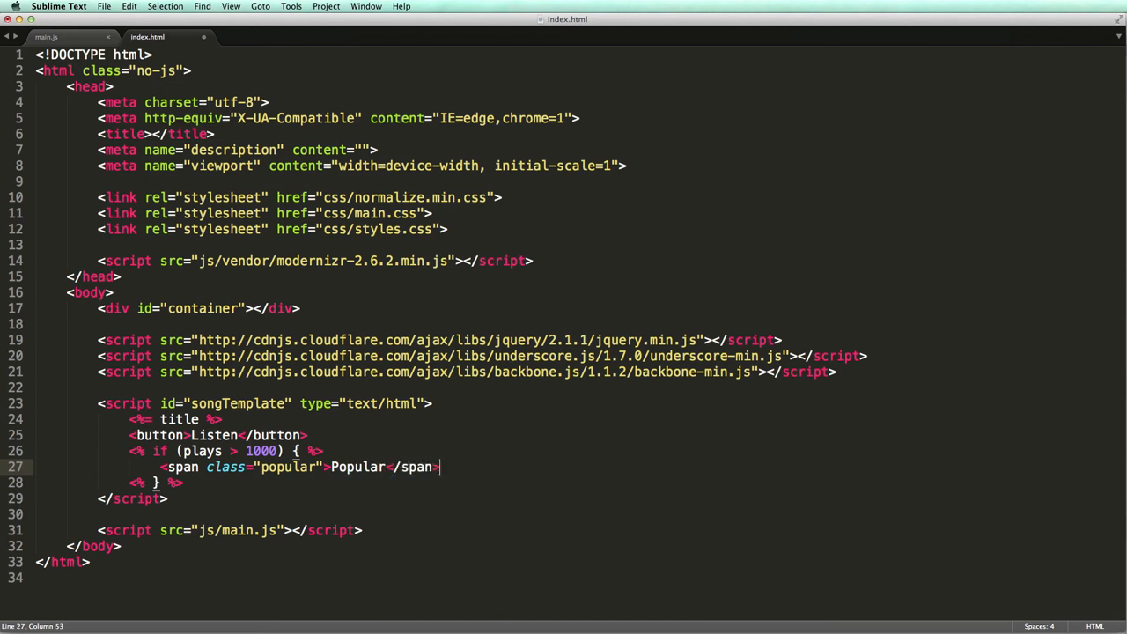
key("cmd+s")
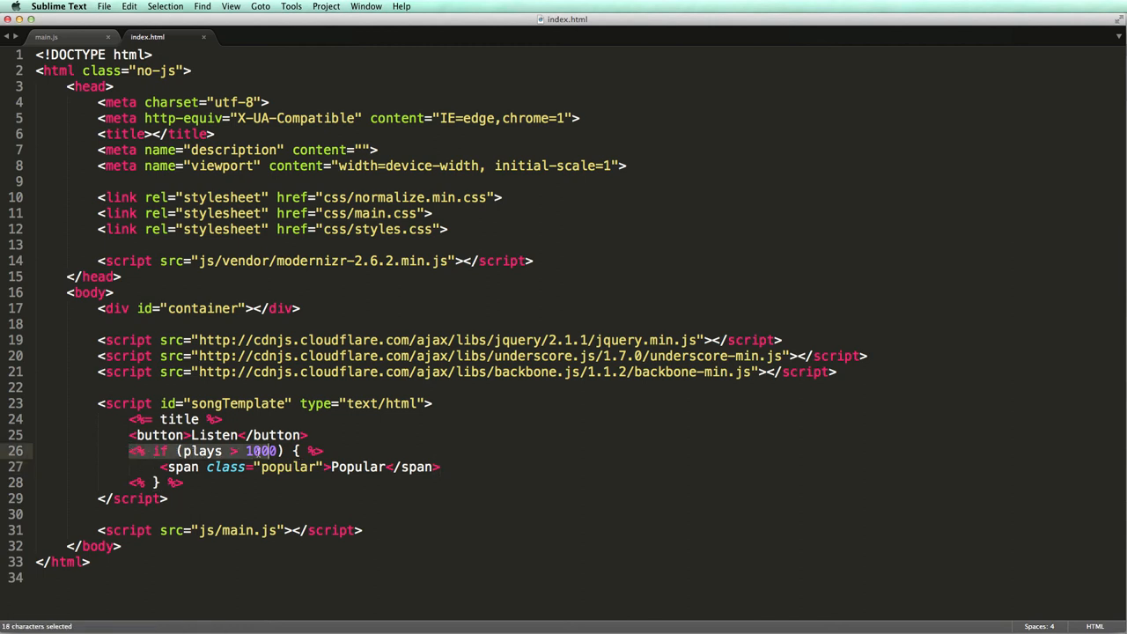
left_click_drag(250, 451, 323, 451)
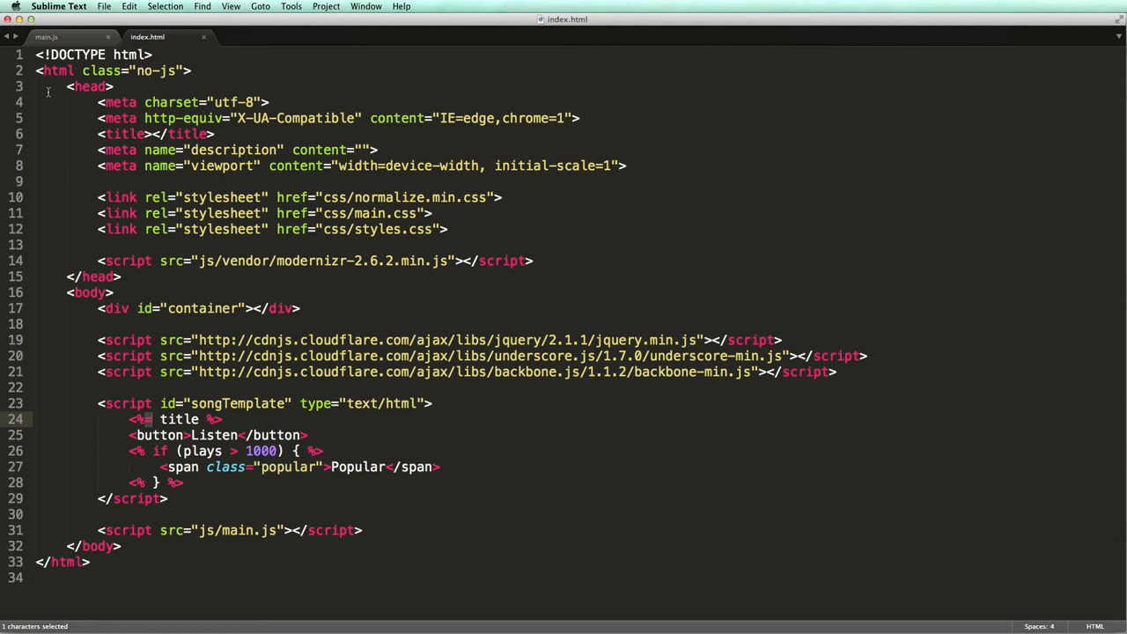
Add plays: 10 to the Blue in Green Song model and save main.js
left_click(46, 37)
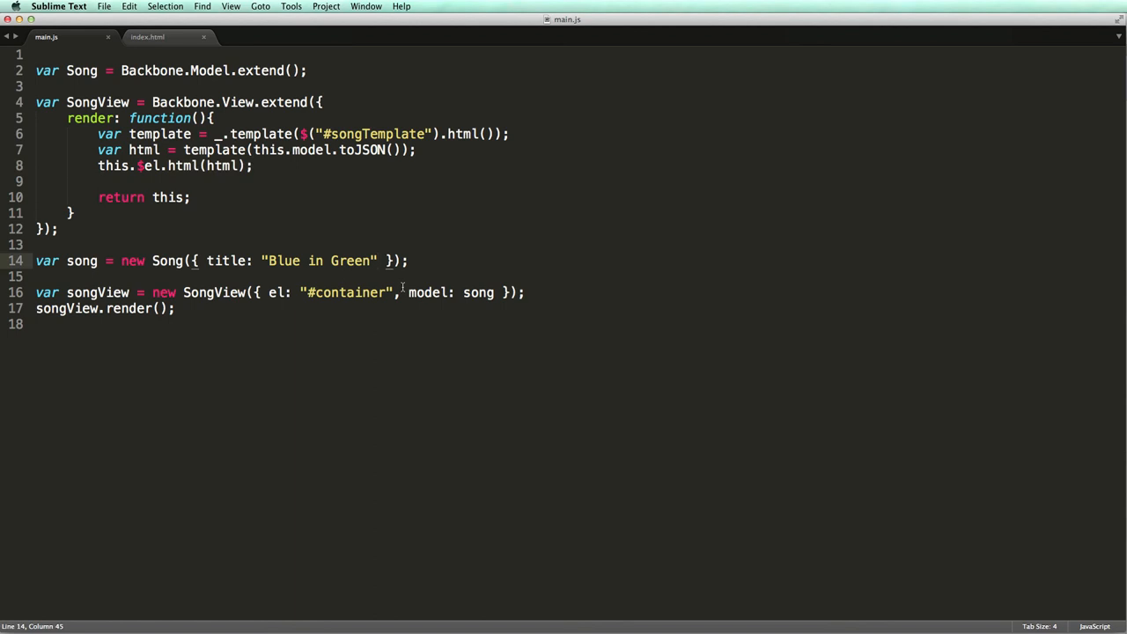
type(", plays:")
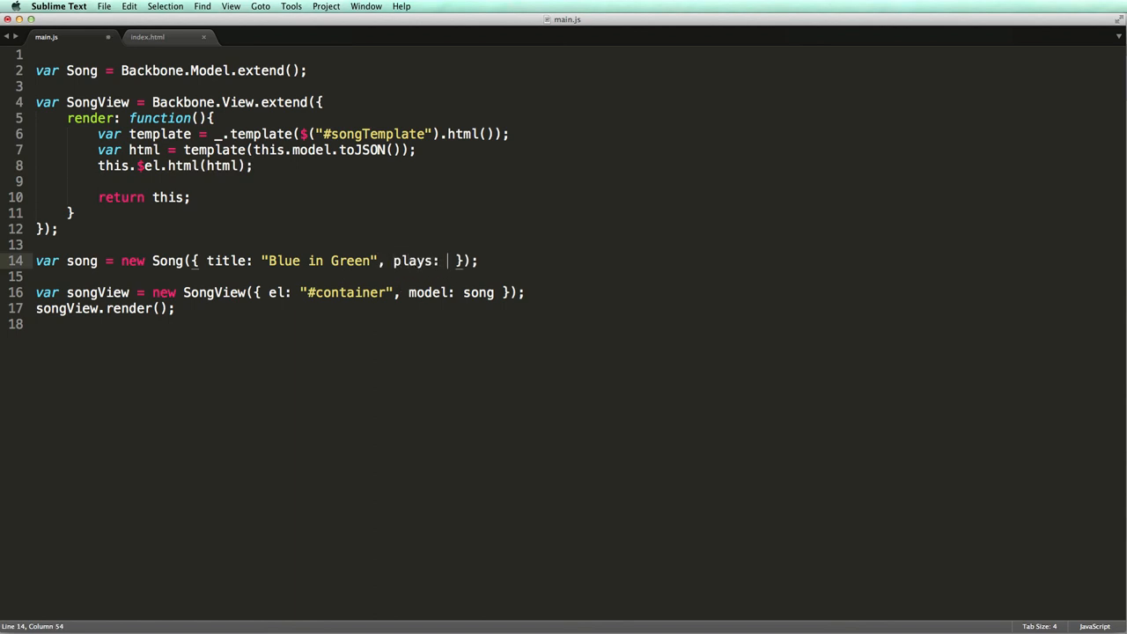
type("10")
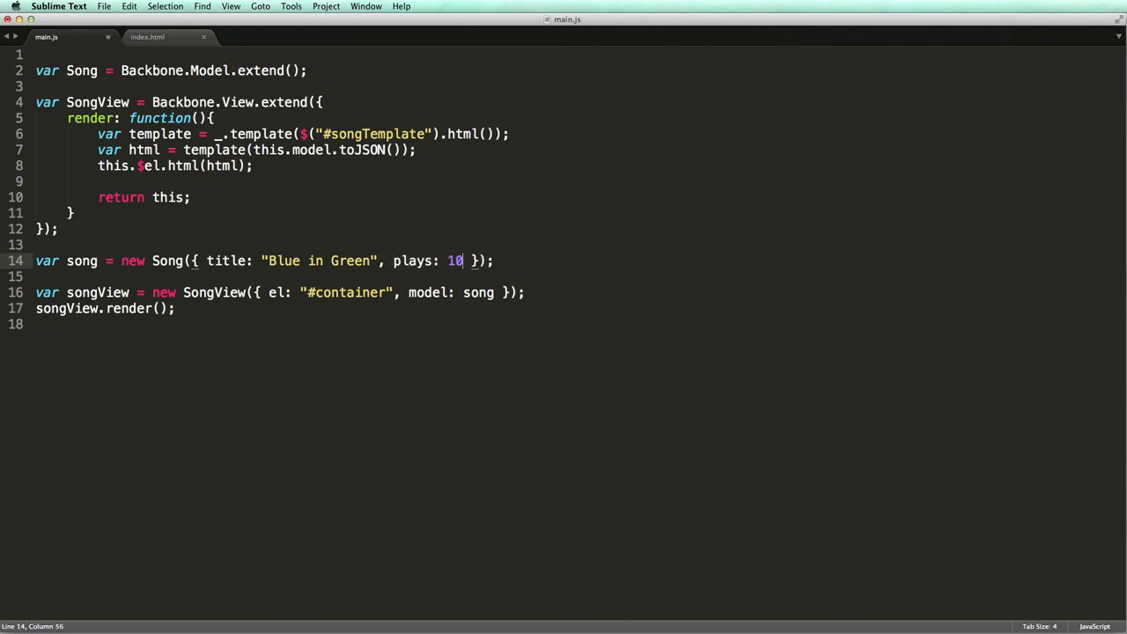
key("cmd+s")
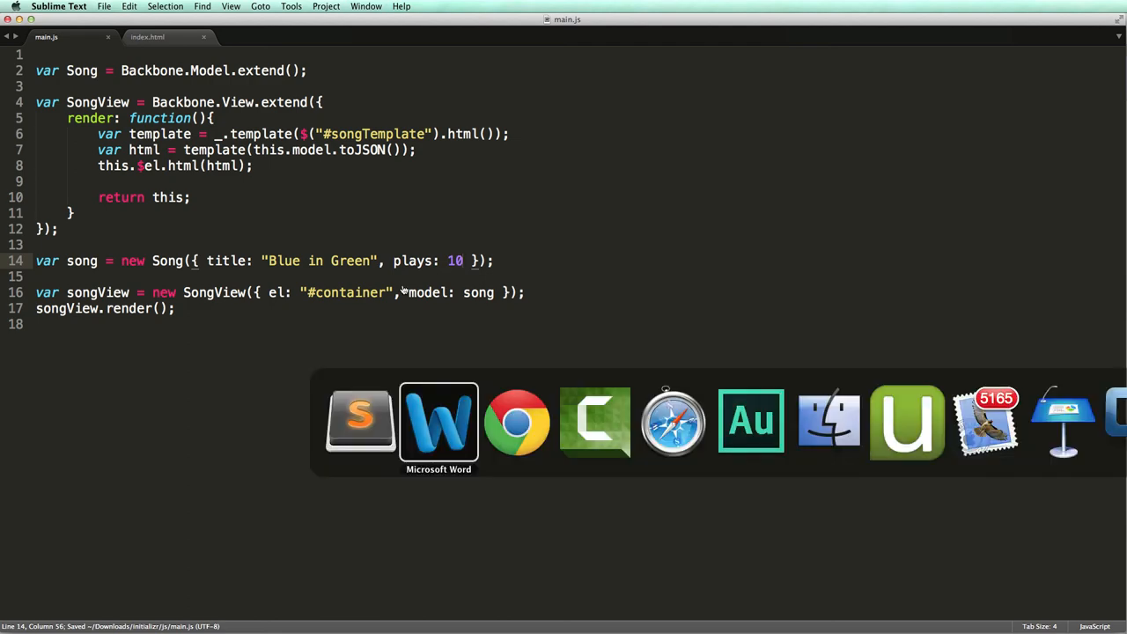
Reload index.html in Chrome and select the rendered Popular tag to confirm it
left_click(517, 421)
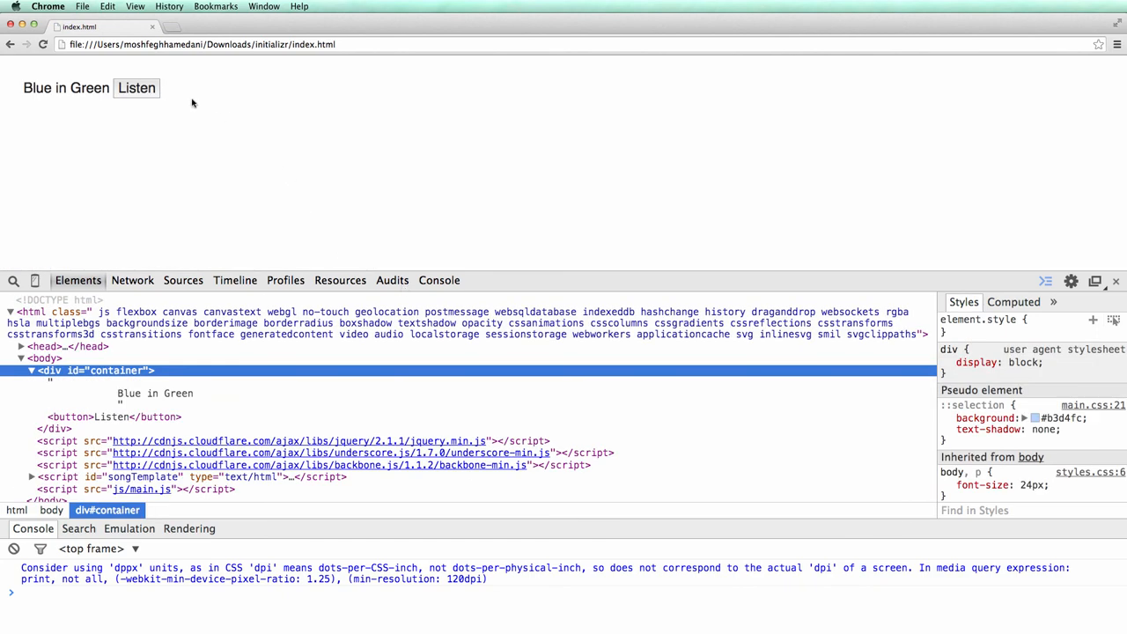
mouse_move(196, 106)
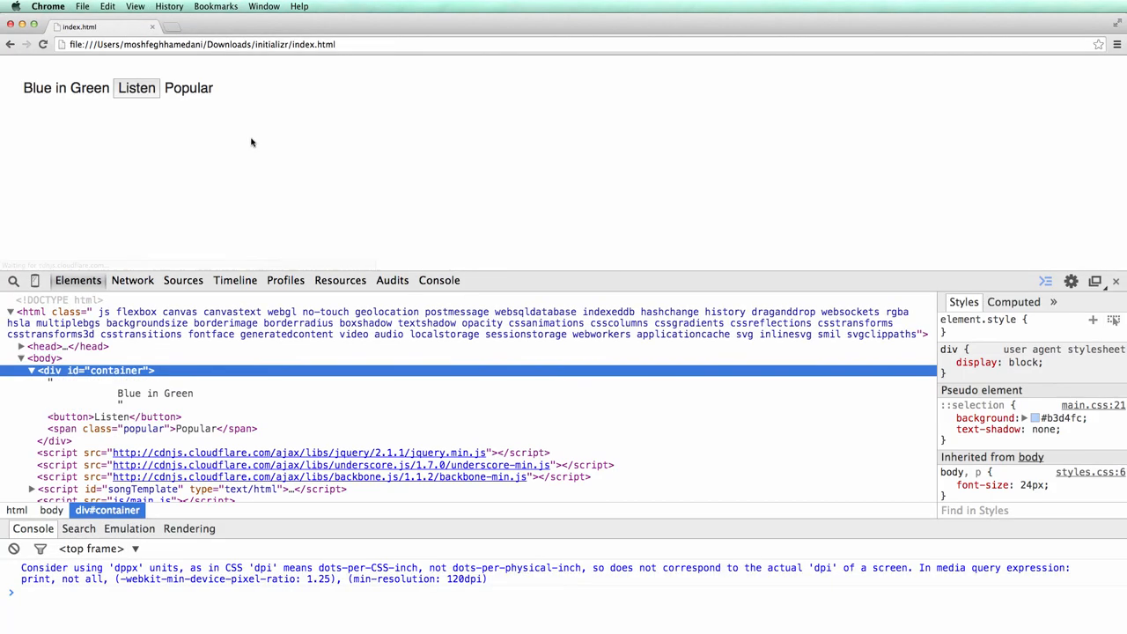
double_click(188, 88)
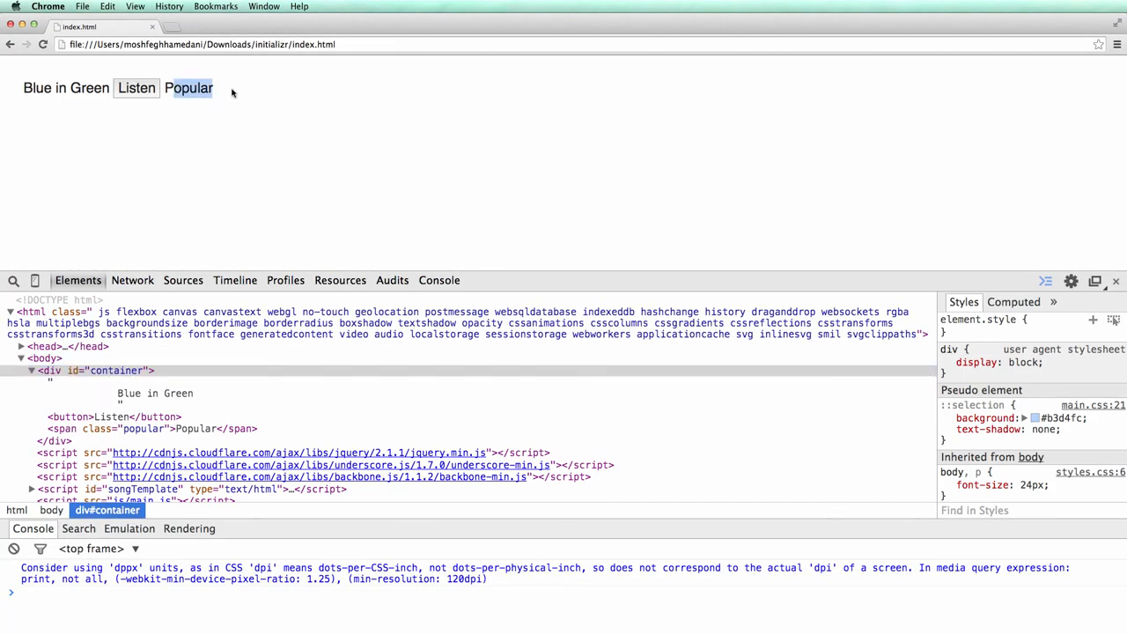